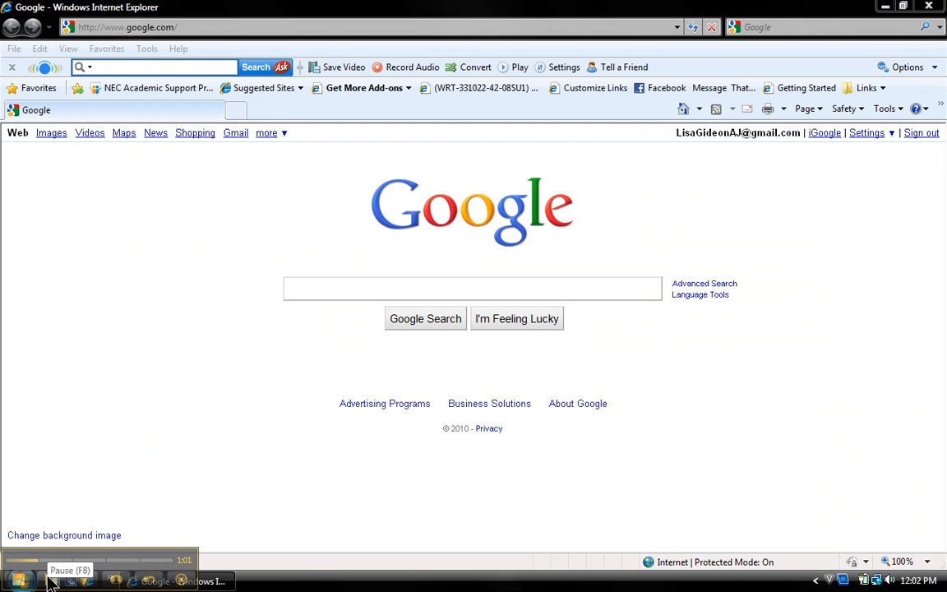
left_click(128, 27)
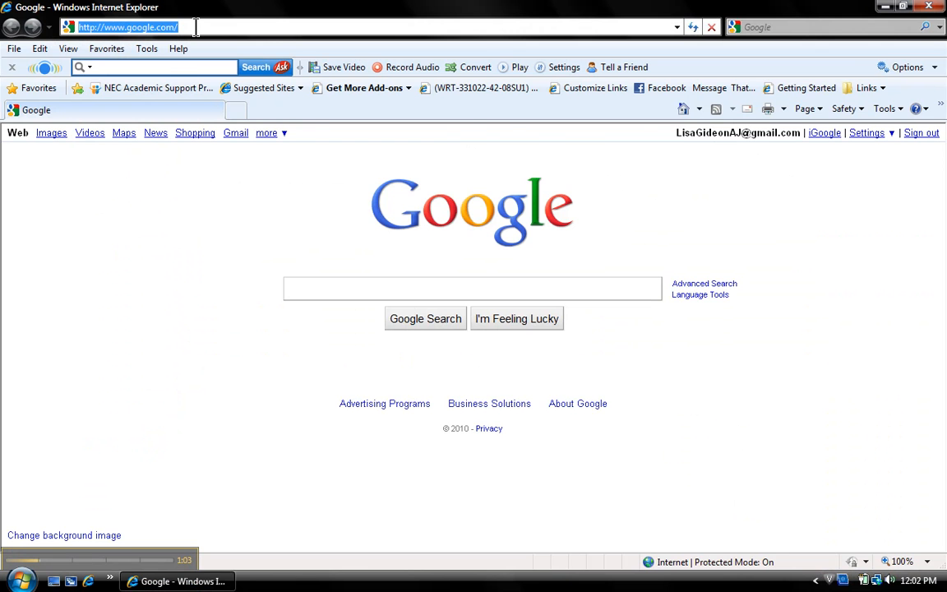
type("www.es")
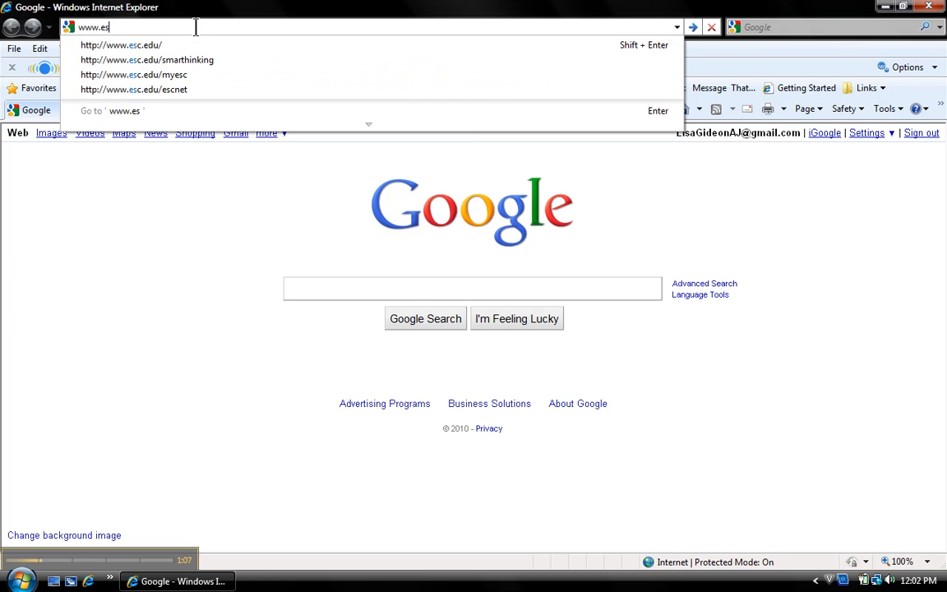
type("c.ed")
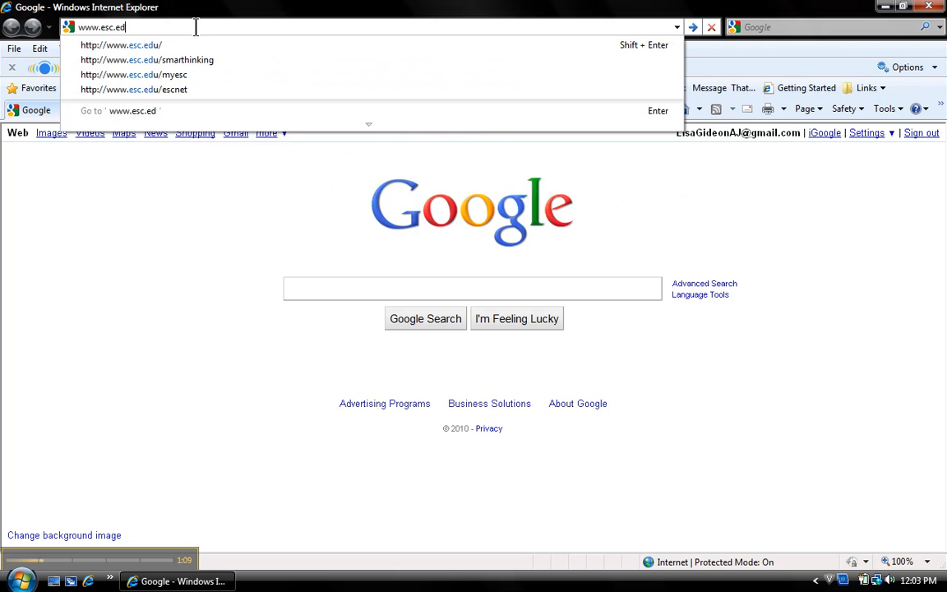
type("u")
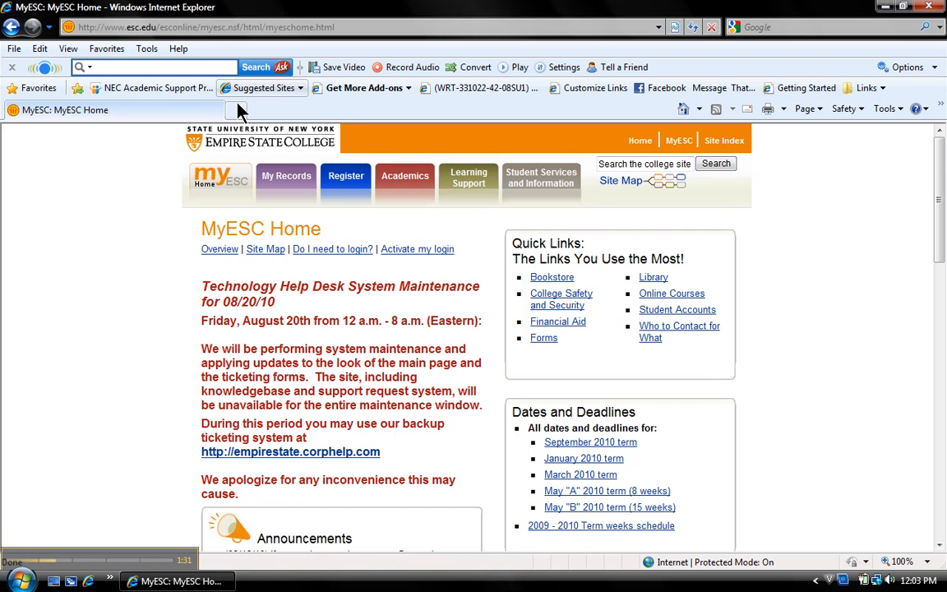
mouse_move(468, 178)
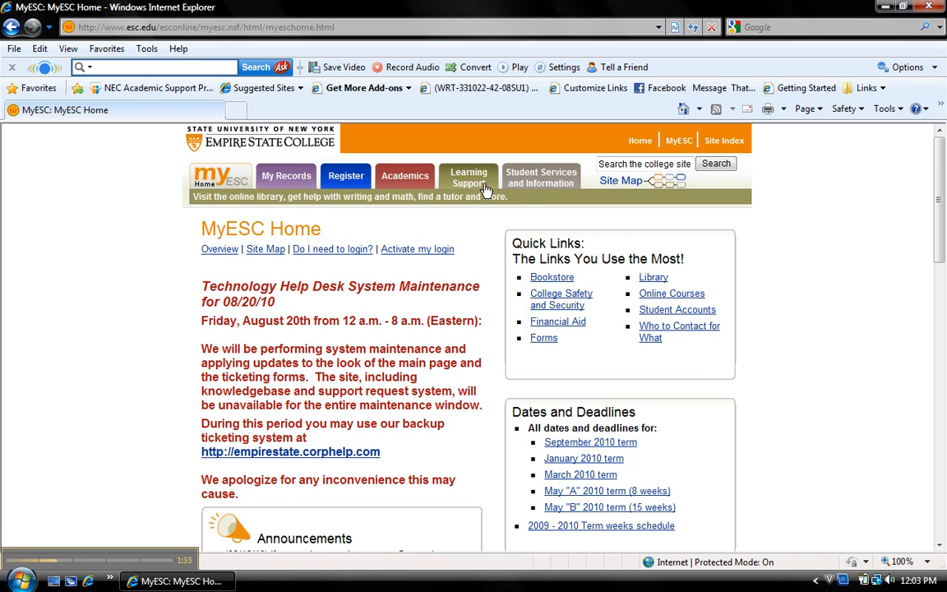
mouse_move(468, 177)
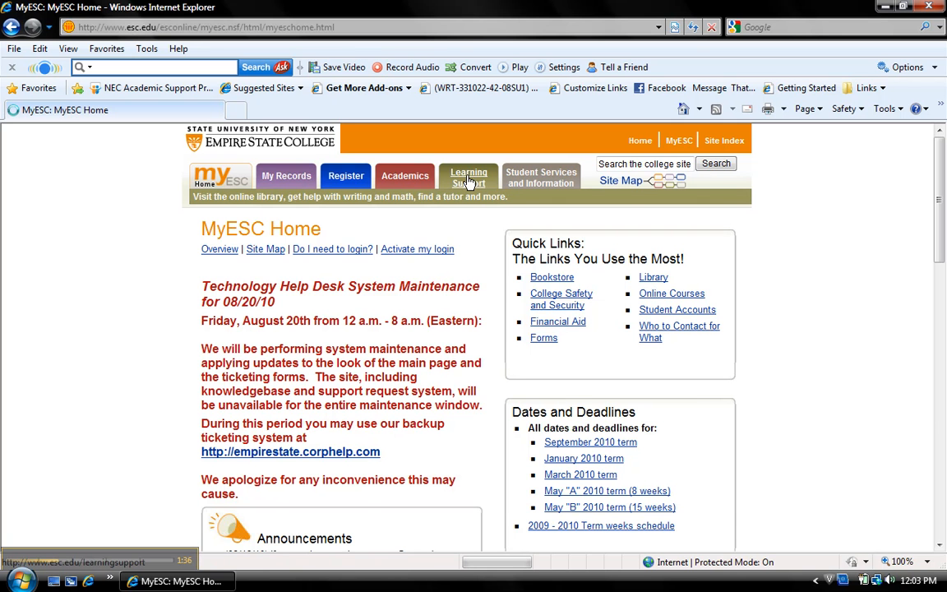
- Go to Learning Support and follow the Smarthinking Online Tutoring Service link to the college login form
left_click(470, 178)
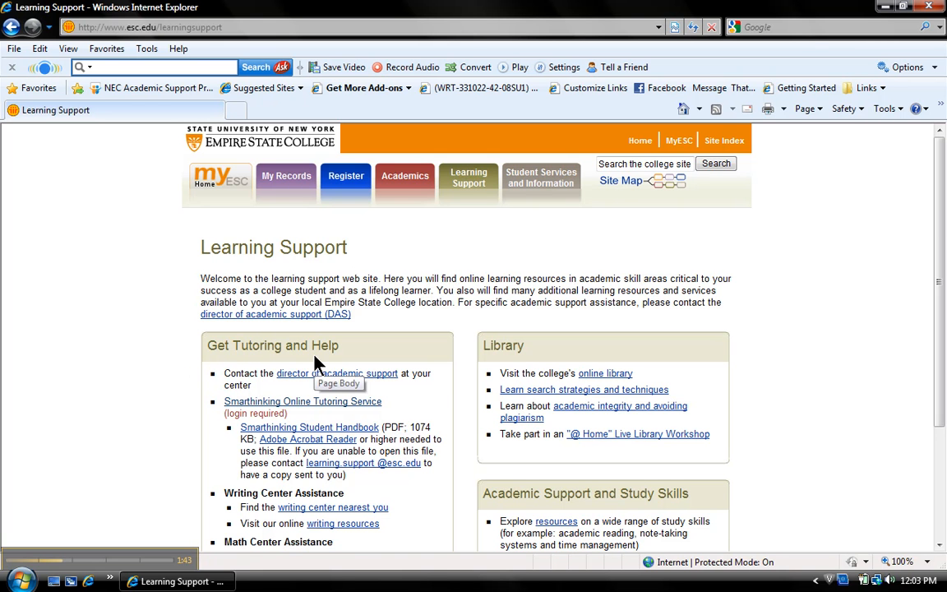
mouse_move(319, 408)
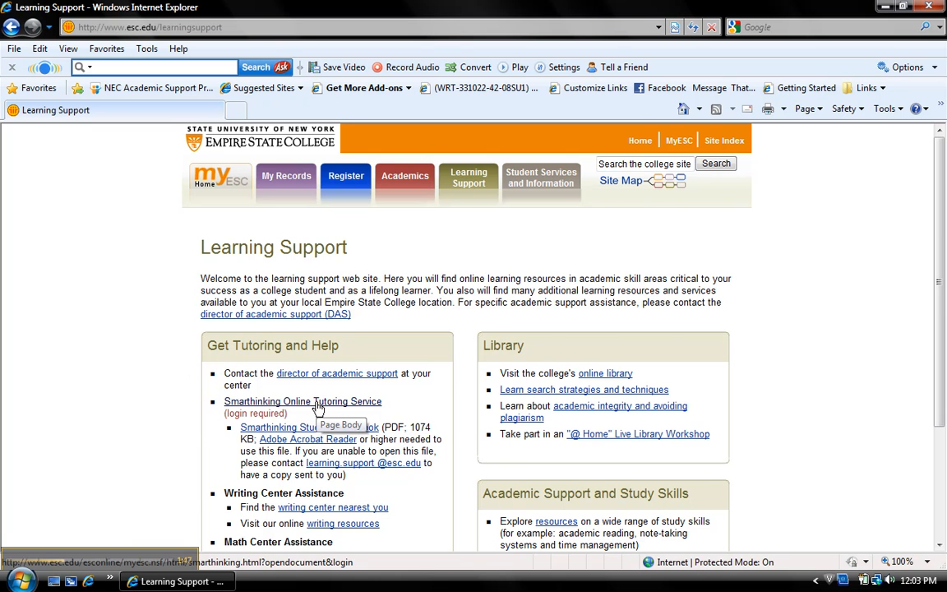
left_click(302, 401)
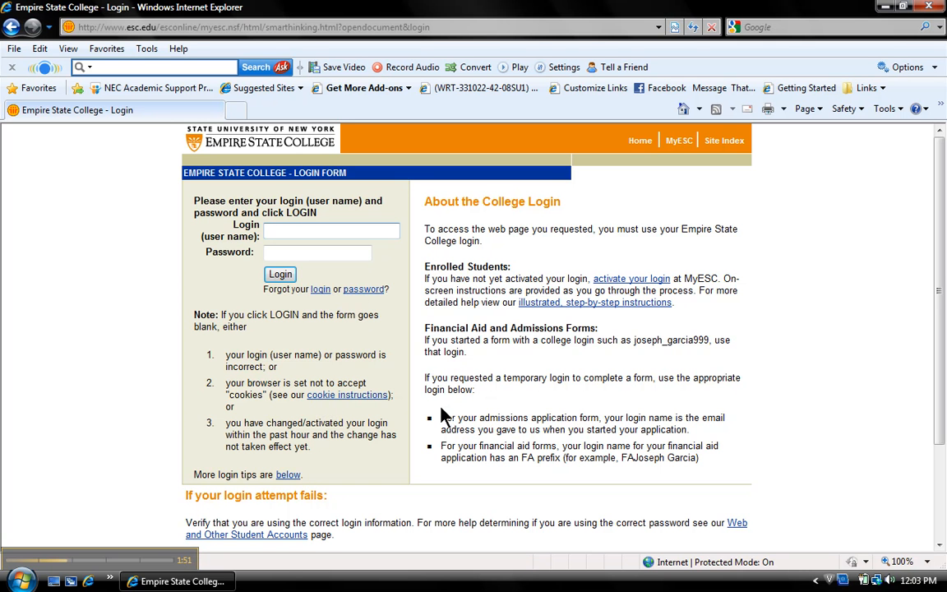
- Log in as 'lisa' from the saved names with the password to reach the Smarthinking service page
type("lisa")
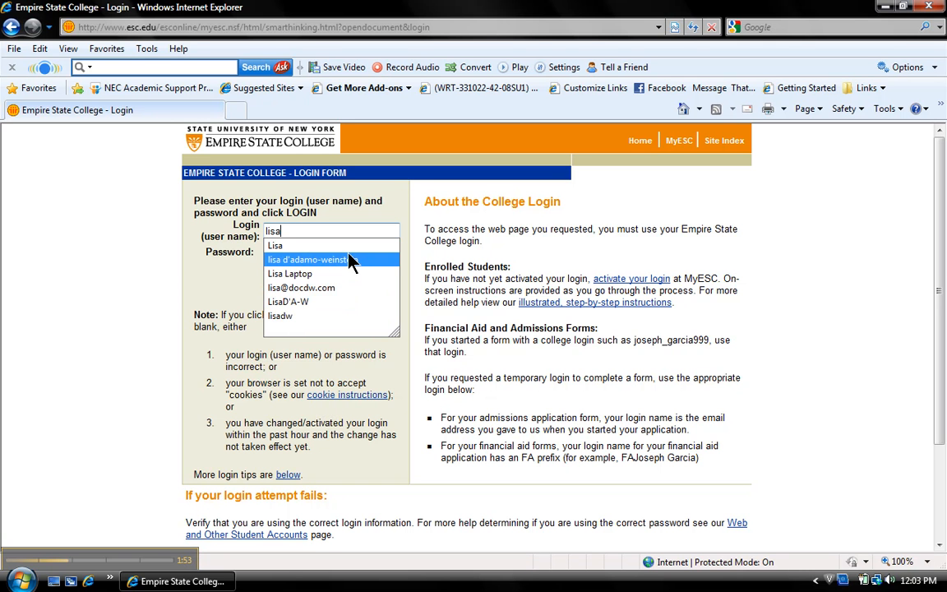
left_click(306, 259)
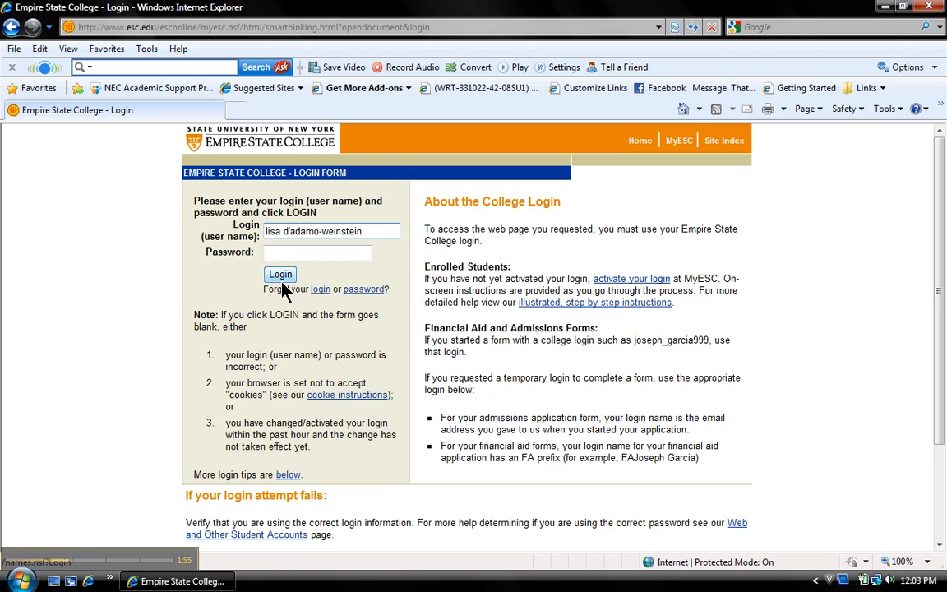
type("•••••")
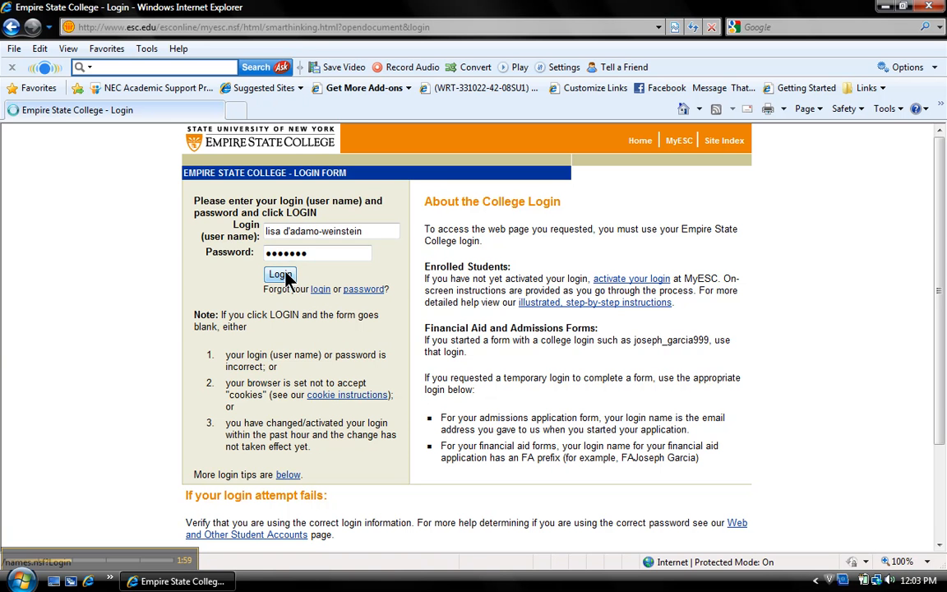
left_click(279, 273)
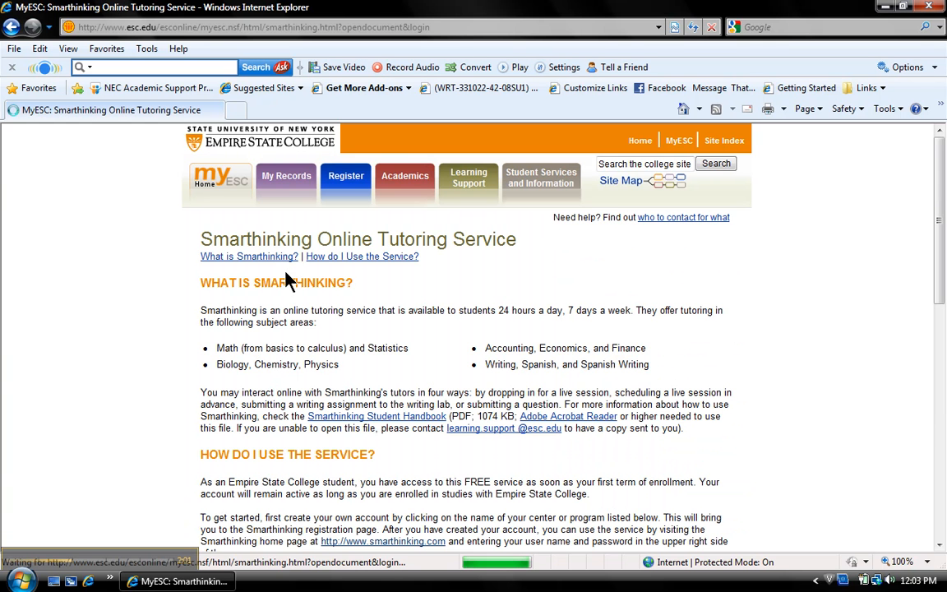
mouse_move(584, 332)
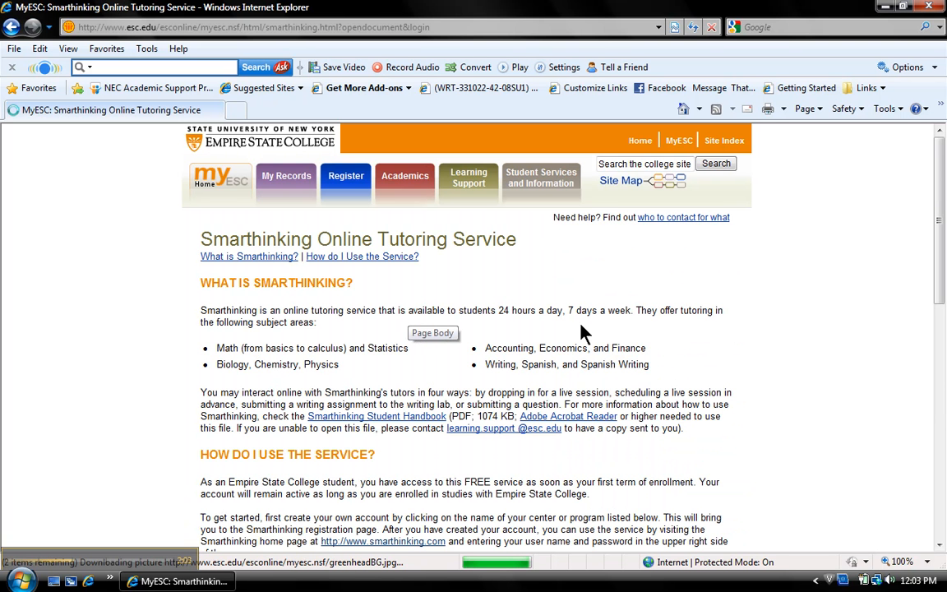
mouse_move(944, 293)
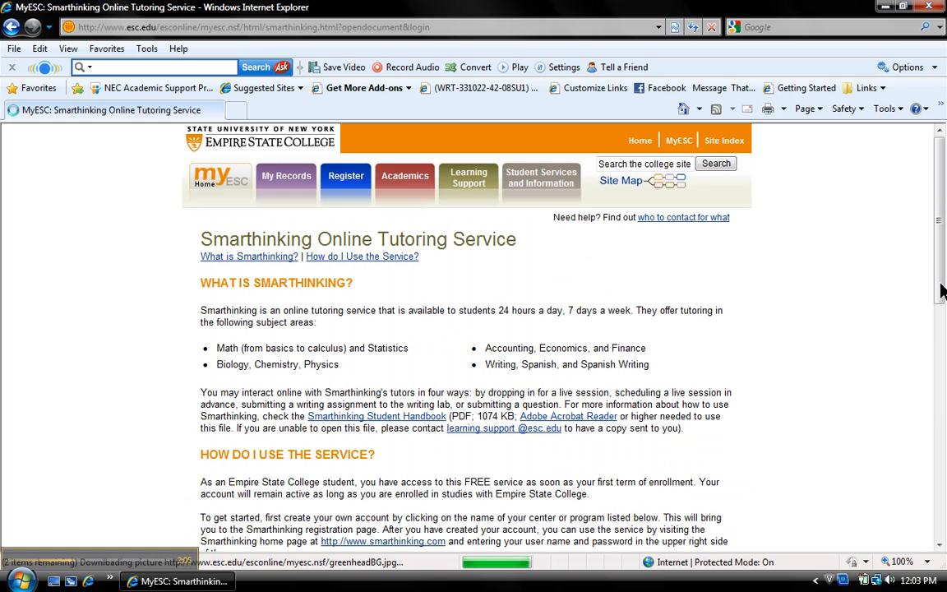
- Choose the Northeast Center under Learning Centers in New York State to start SMARTHINKING registration
scroll("down", 3)
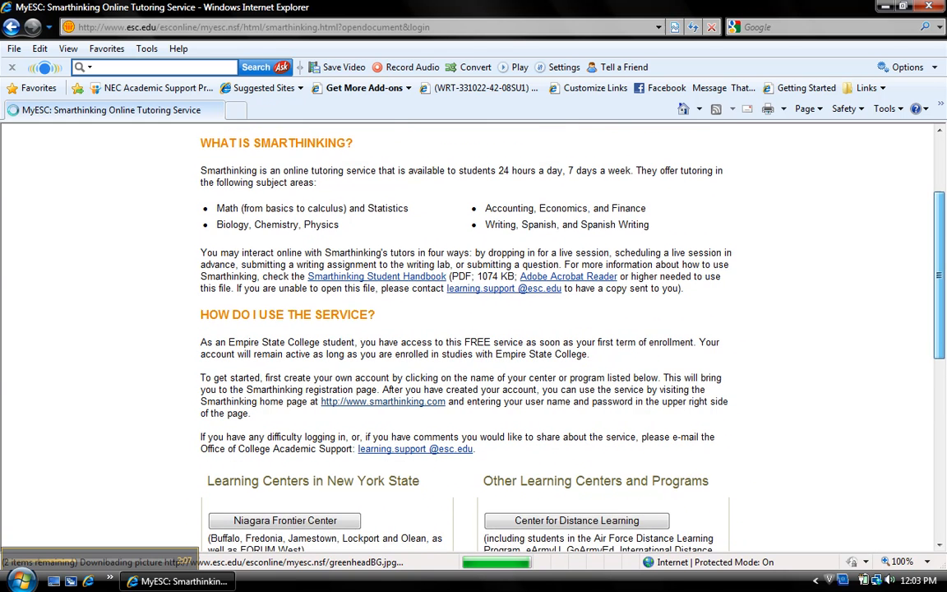
scroll("down", 3)
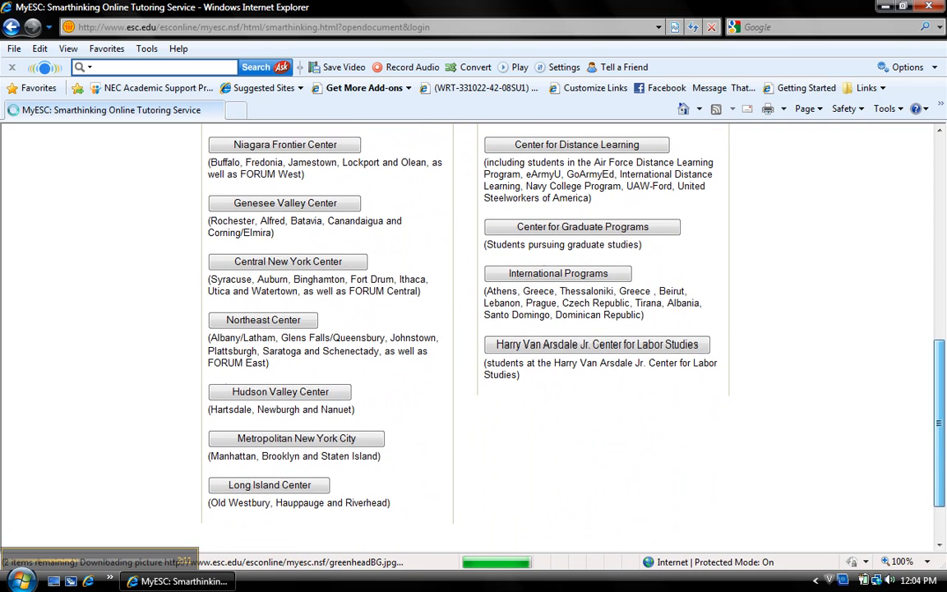
scroll("down", 3)
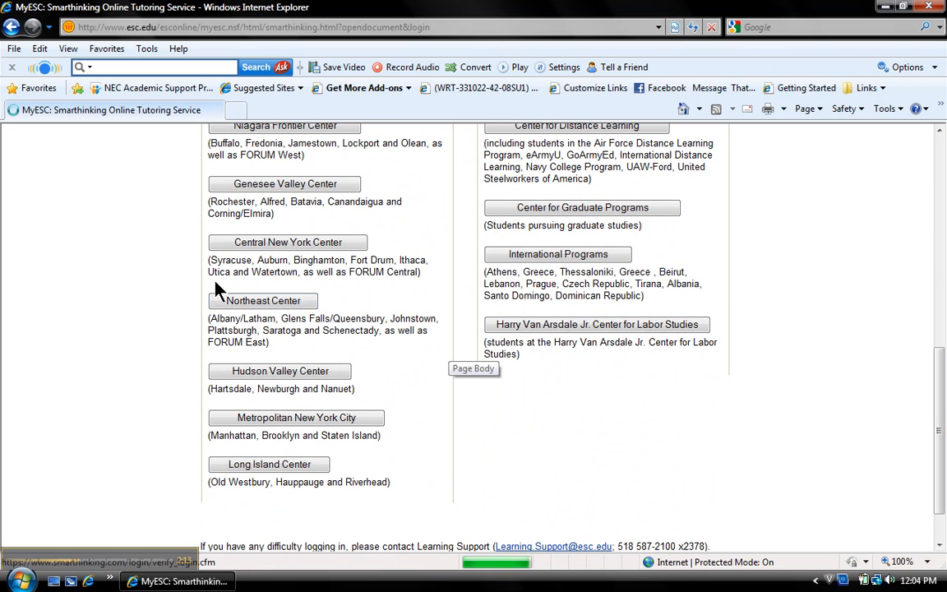
left_click(263, 301)
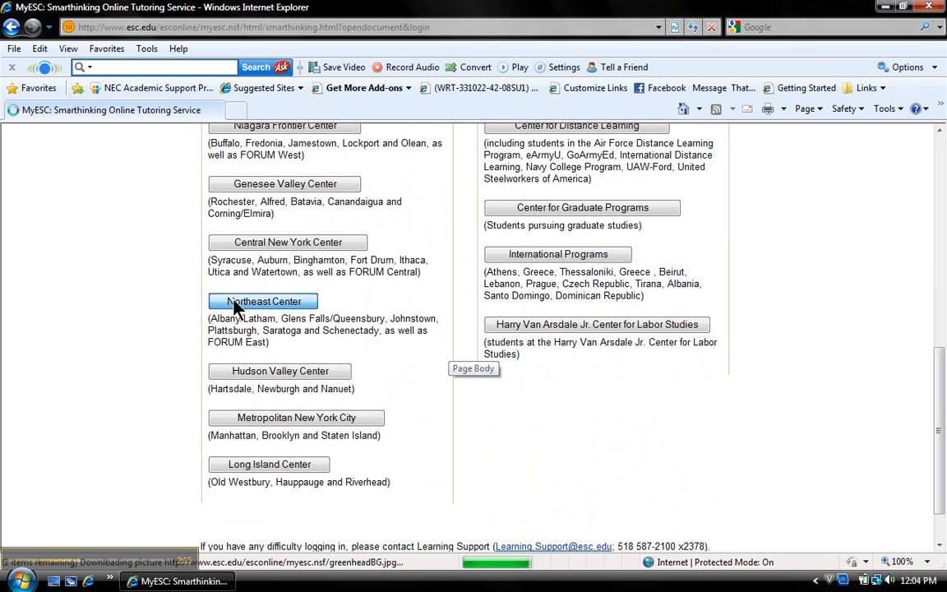
left_click(263, 301)
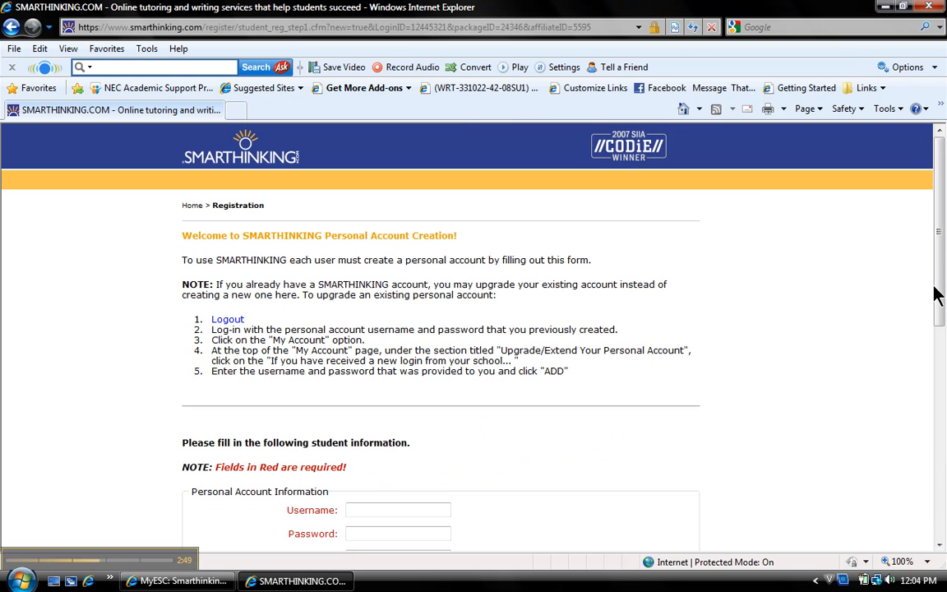
scroll("down", 3)
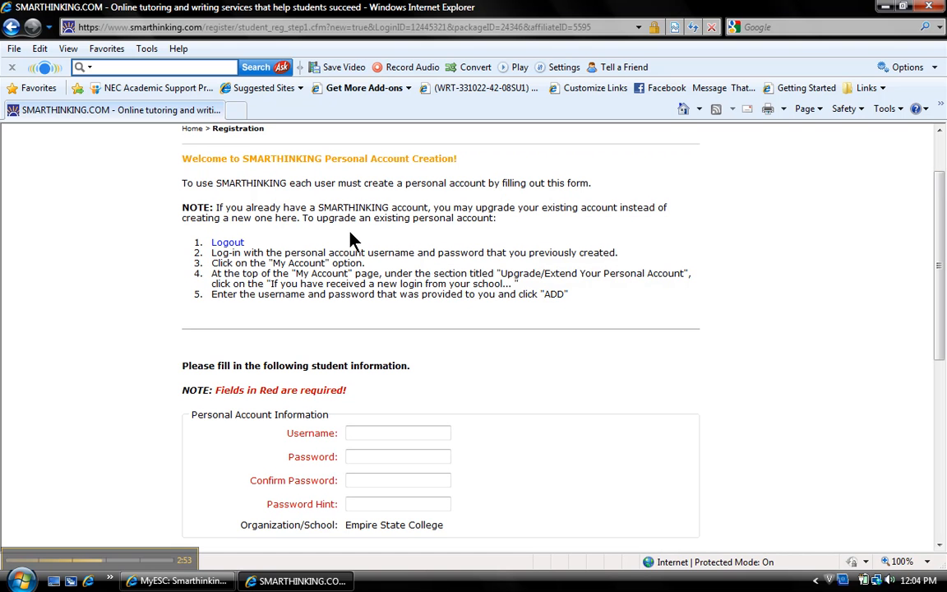
mouse_move(293, 295)
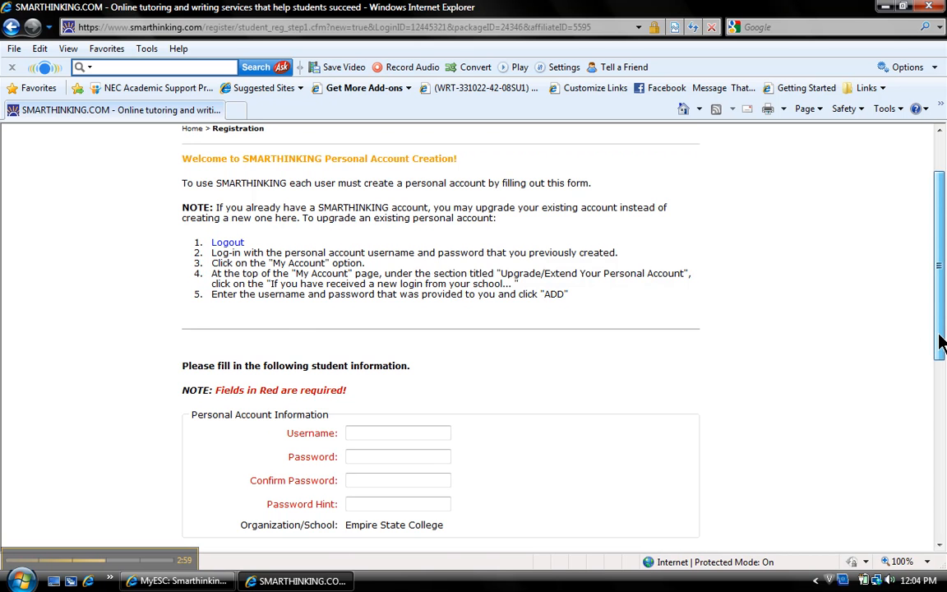
scroll("down", 3)
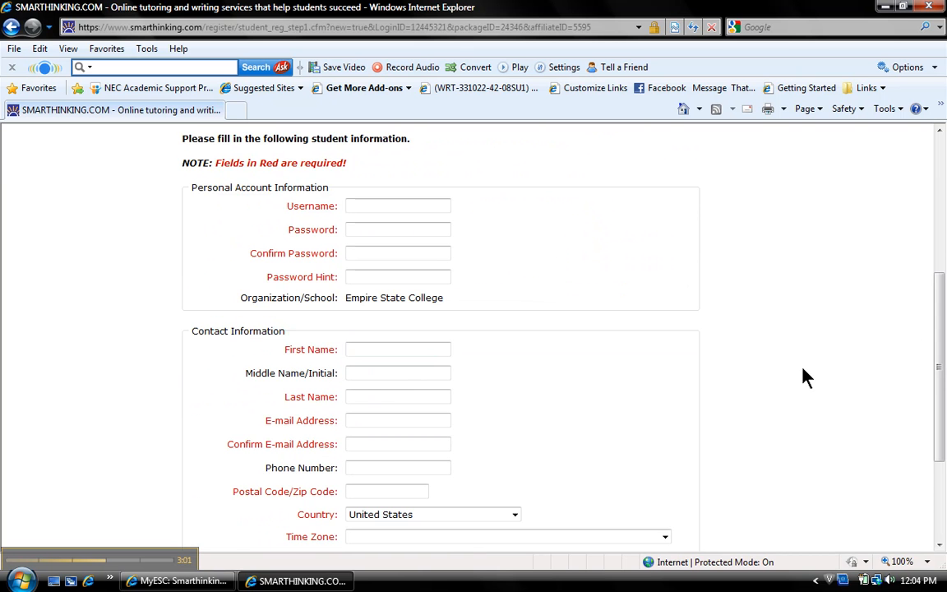
- Enter username SampleNECstudent, the matching passwords and password hint 'mint' in the account section
left_click(398, 205)
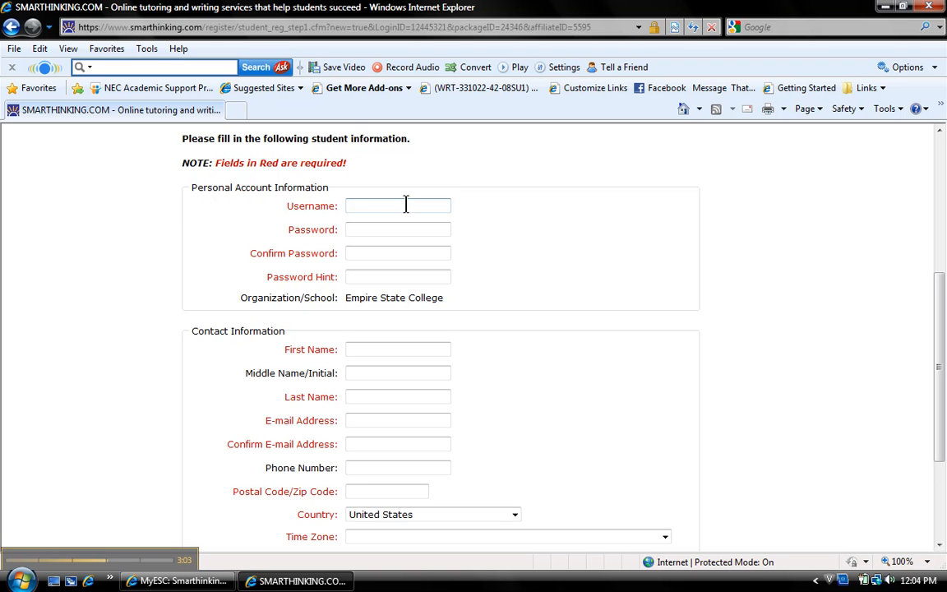
type("Sample")
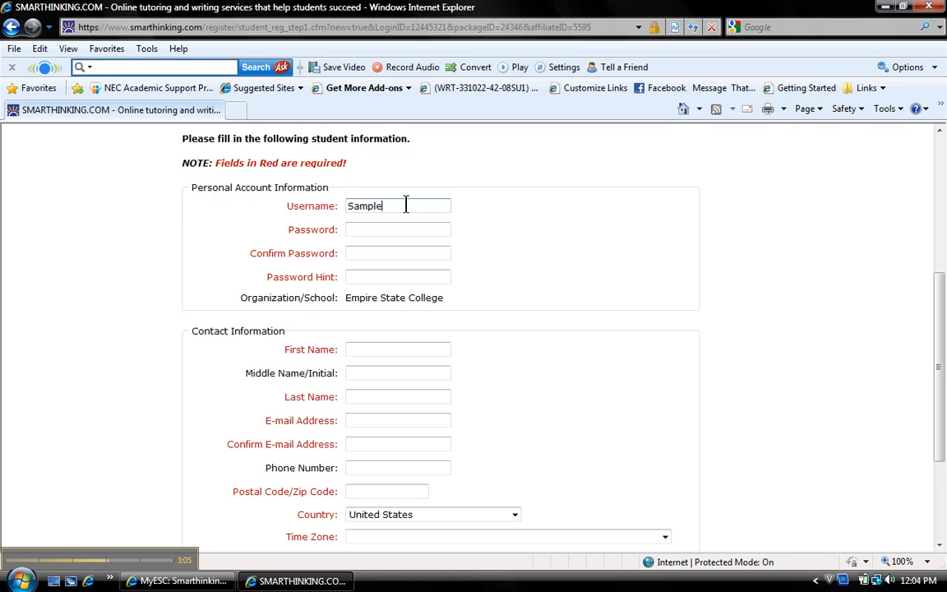
type("NEC")
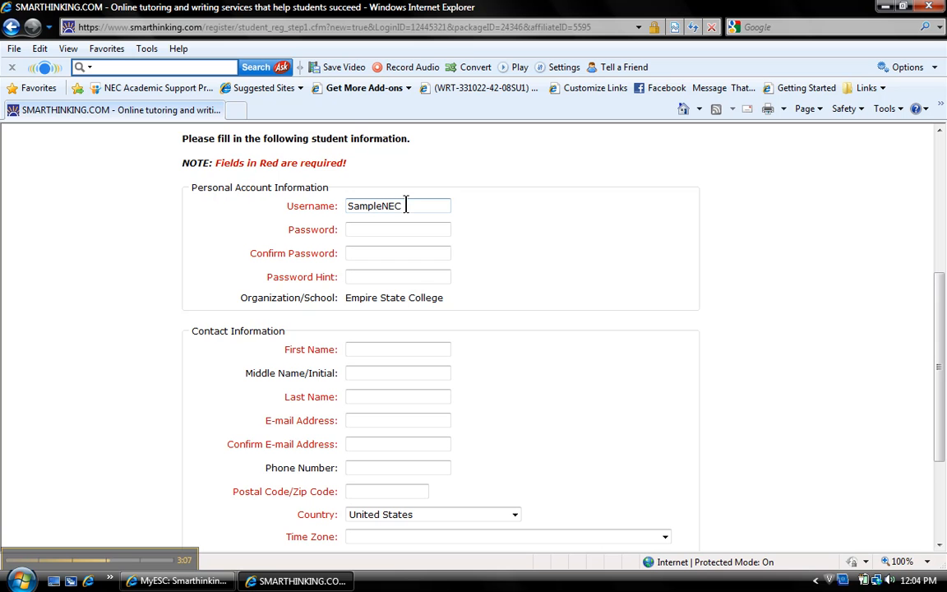
type("student")
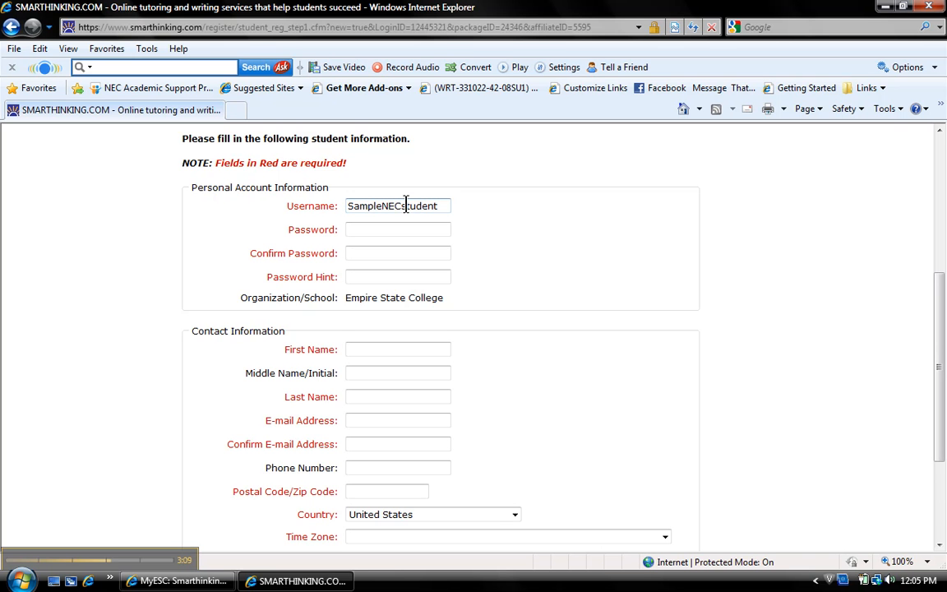
left_click(398, 230)
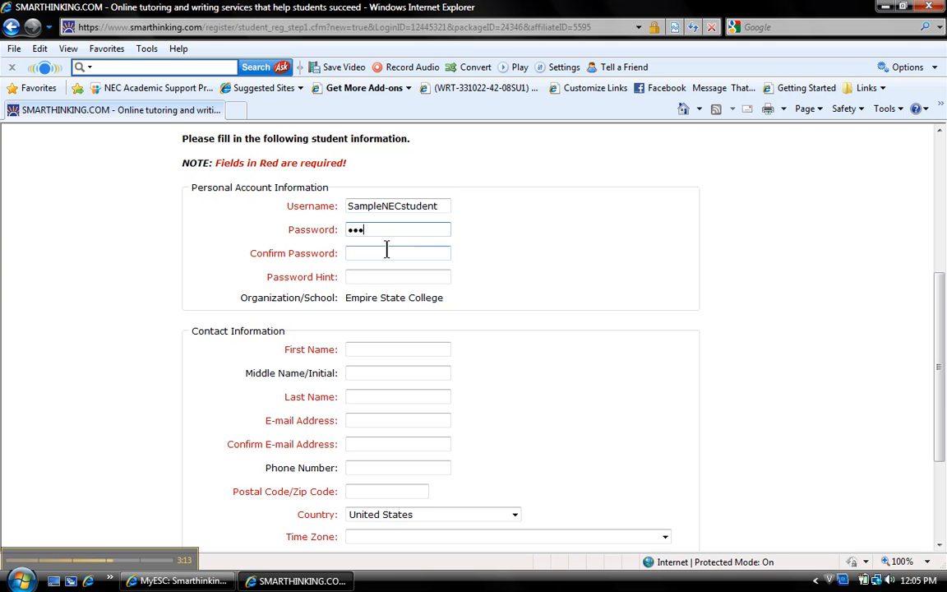
type("•••")
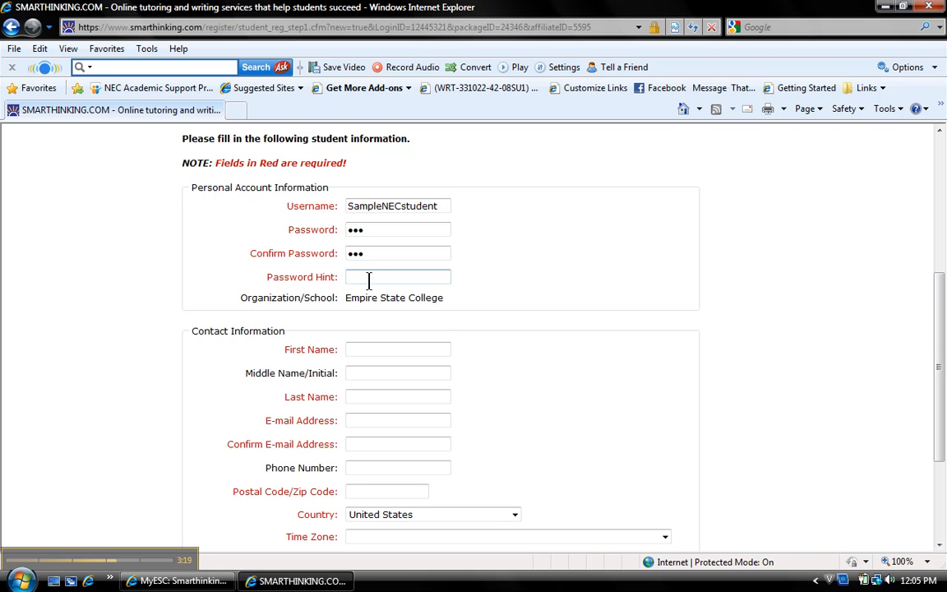
type("mint")
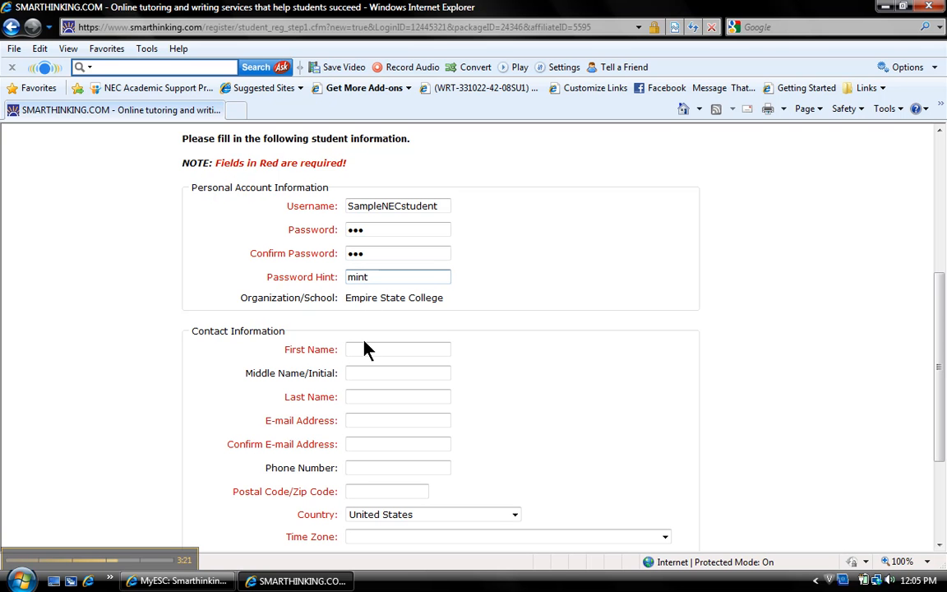
left_click(398, 348)
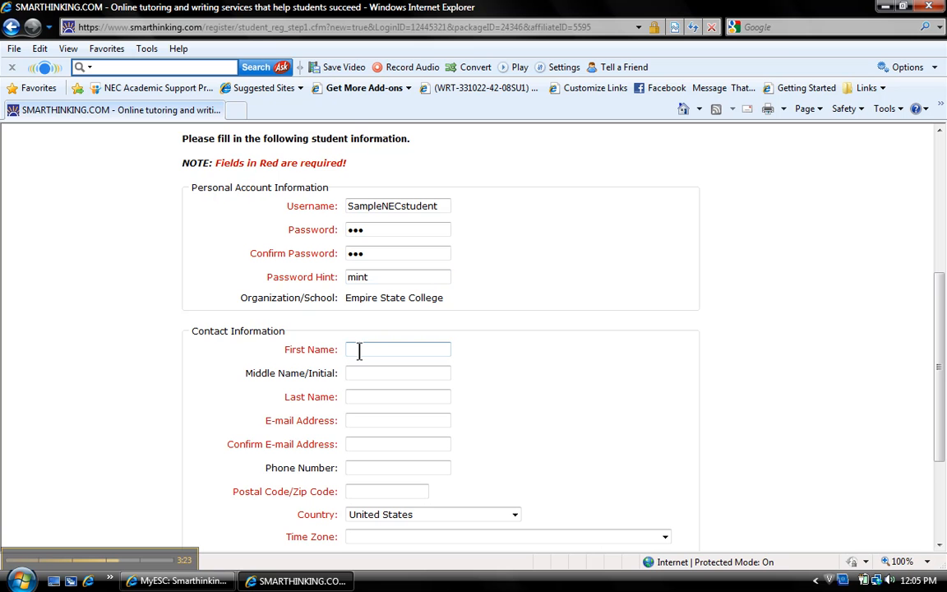
- Enter first name Sample, last name NECstudent and the esc.edu e-mail address with its confirmation
type("Sample")
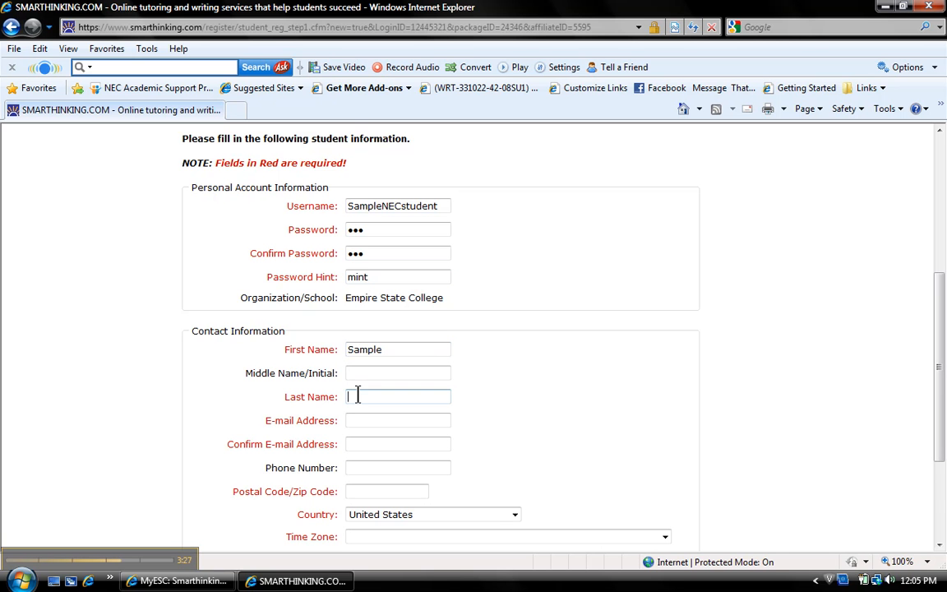
type("NECstudent")
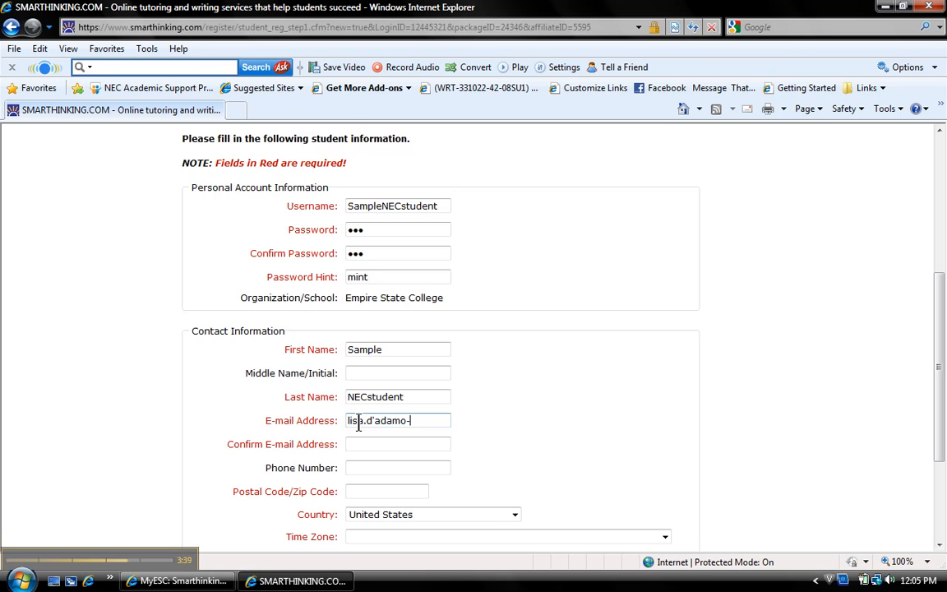
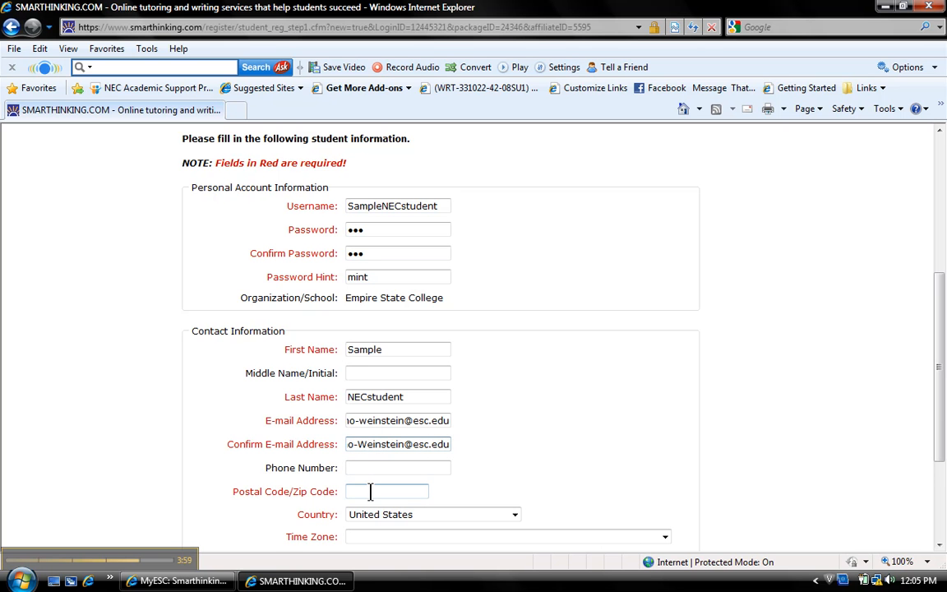
- Enter postal code 12210 and set the time zone to Eastern Standard Time
type("12")
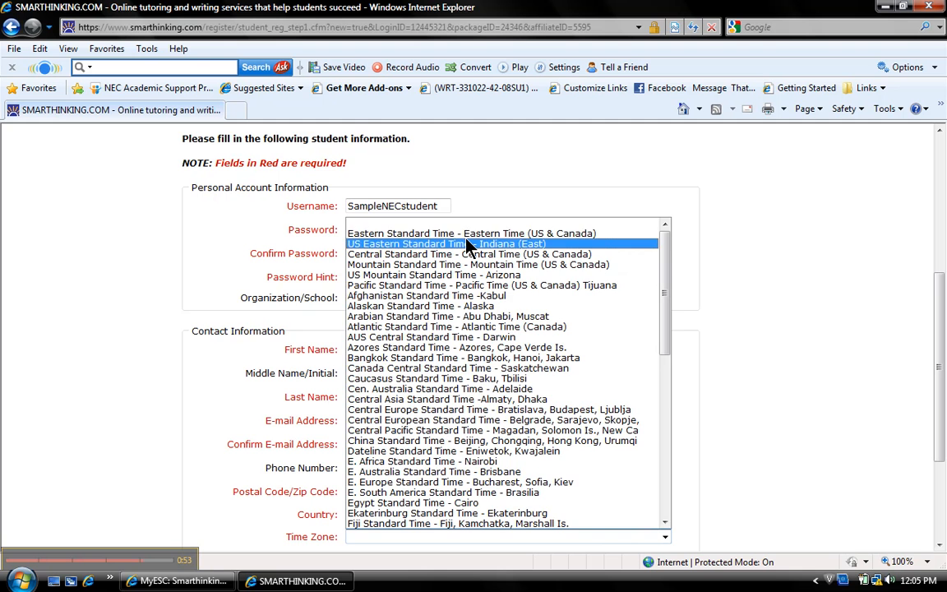
left_click(470, 234)
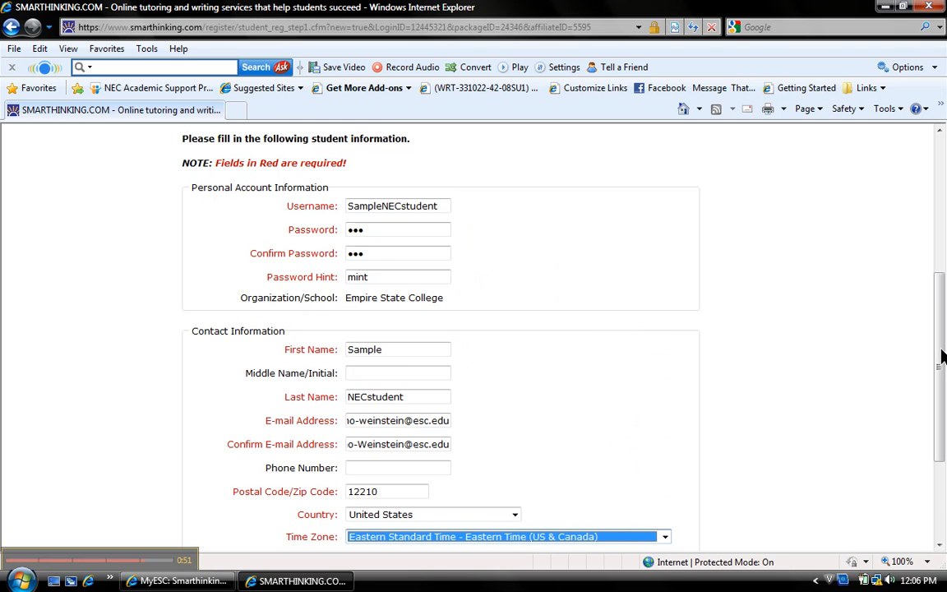
scroll("down", 3)
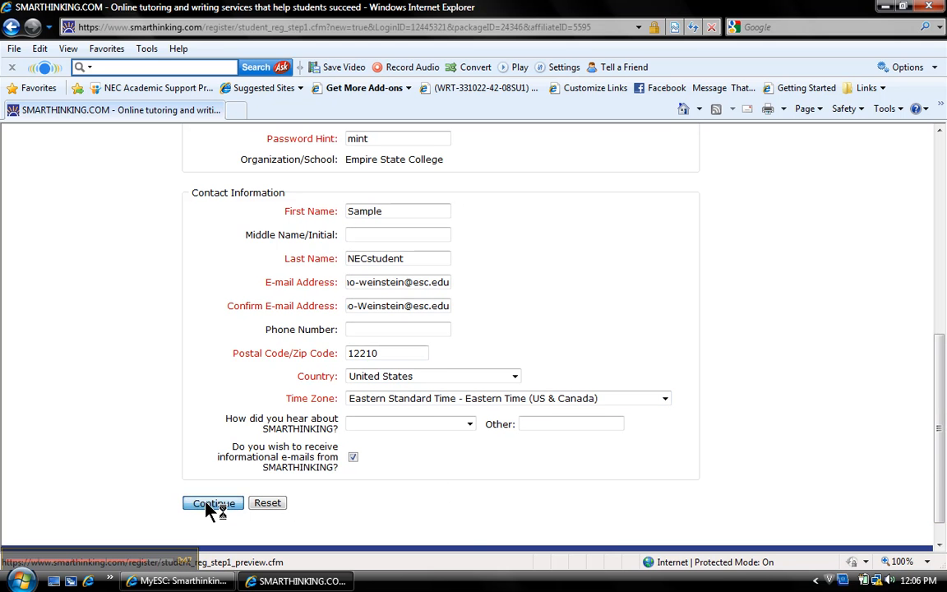
- Submit the form, acknowledge the Matching Email Entries warning, fix Confirm E-mail and resubmit to the review page
left_click(213, 504)
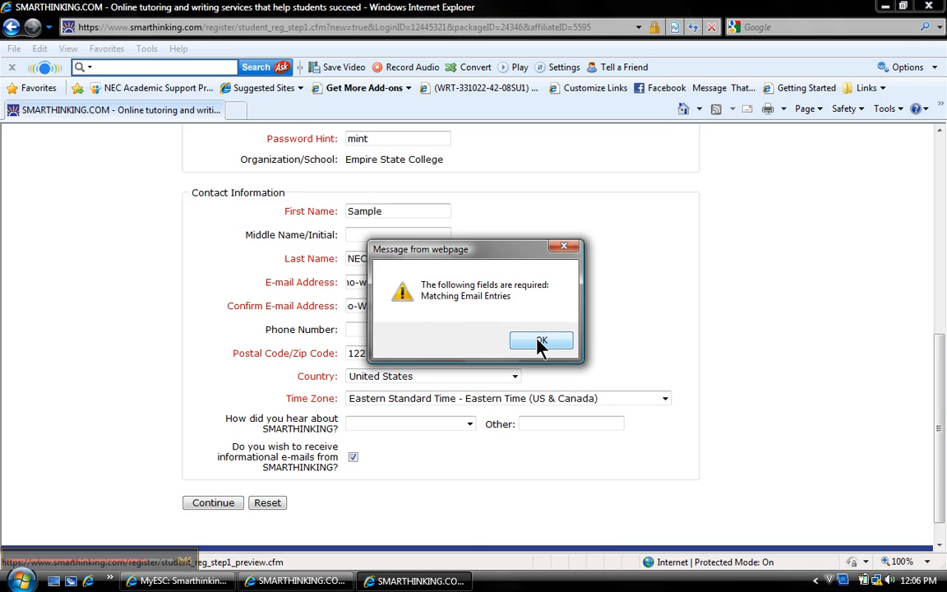
left_click(541, 340)
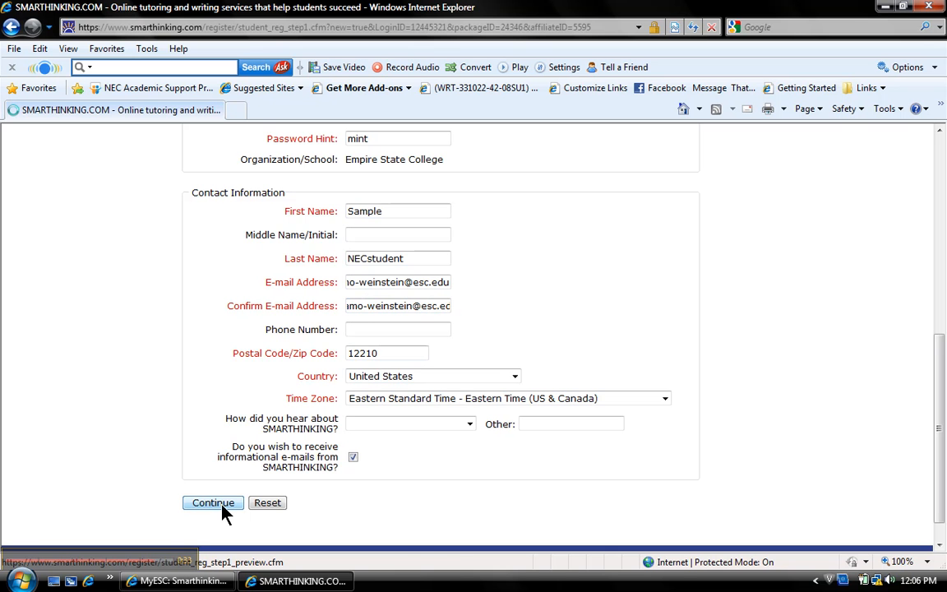
left_click(212, 503)
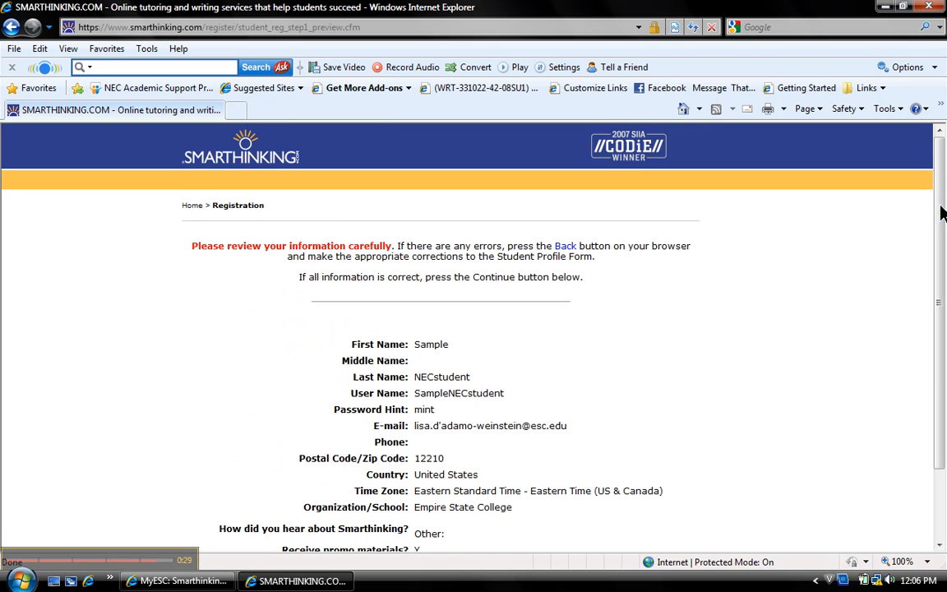
- Confirm the reviewed registration details with Continue so the page reports Account Created
scroll("down", 3)
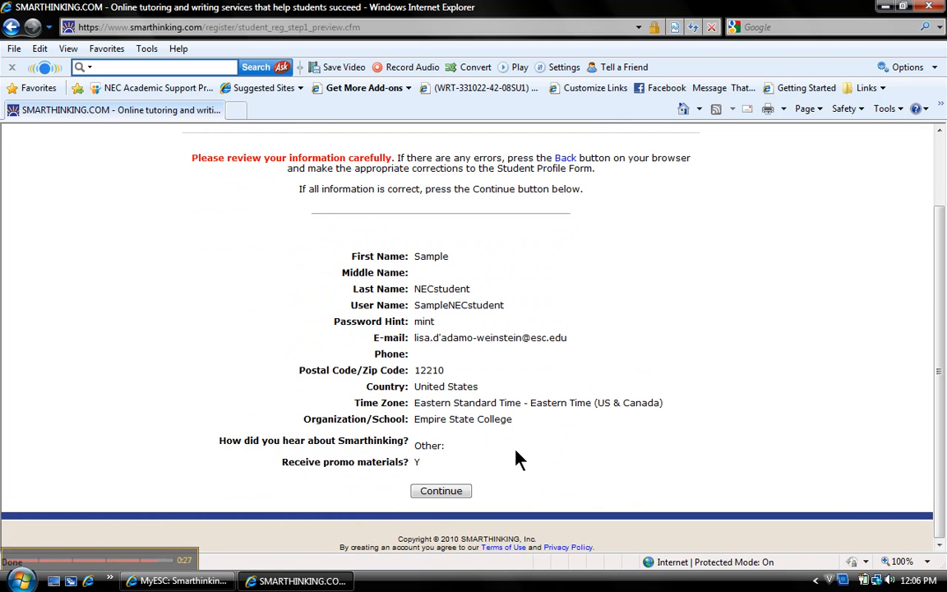
left_click(441, 490)
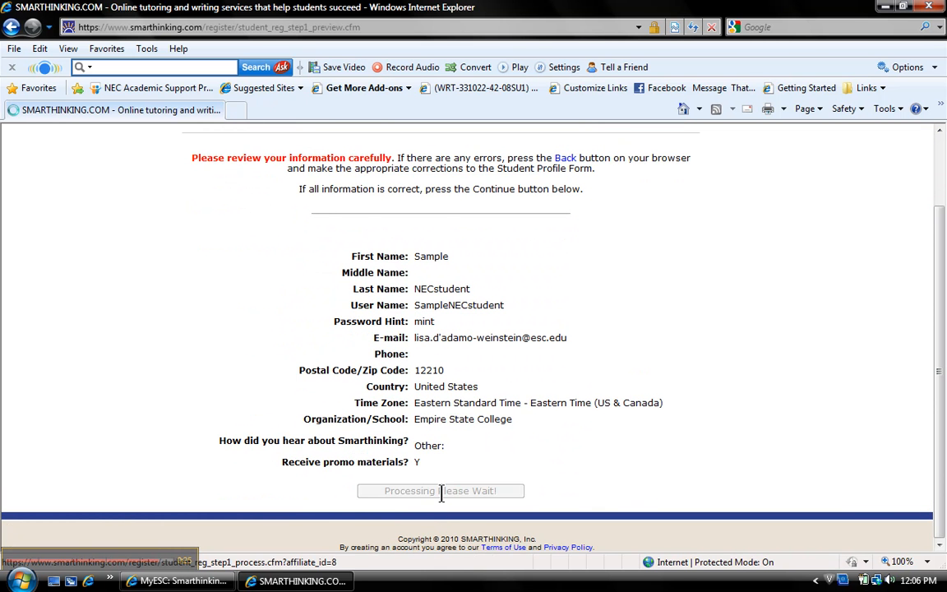
left_click(441, 490)
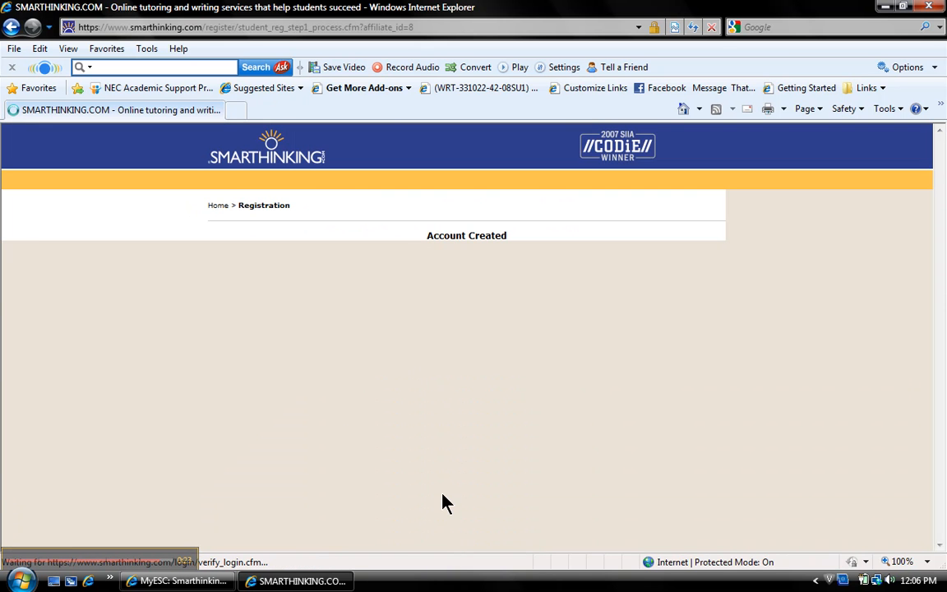